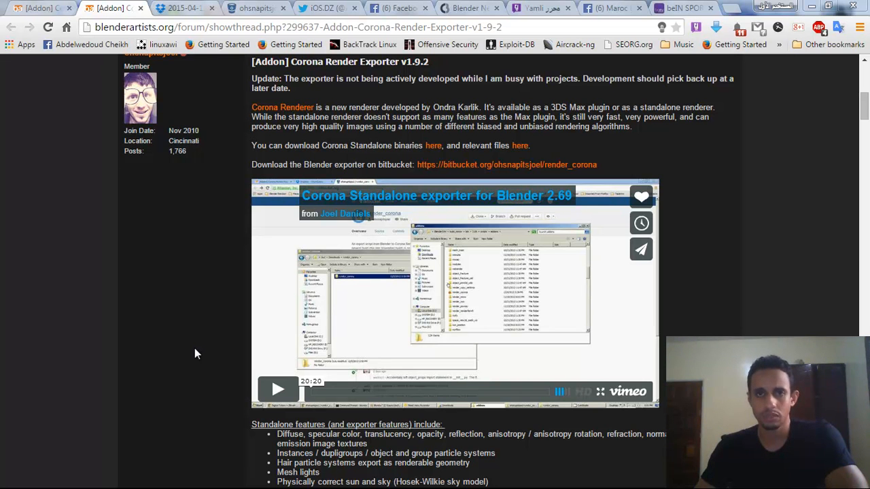
mouse_move(441, 158)
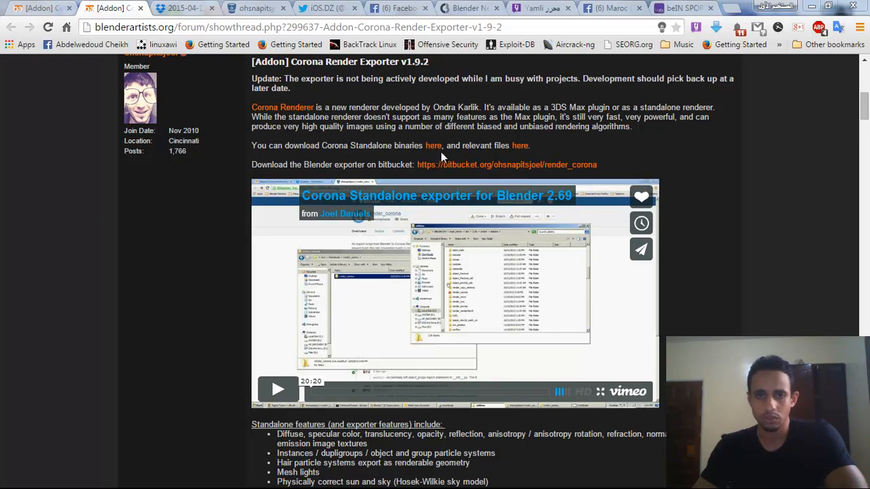
mouse_move(320, 148)
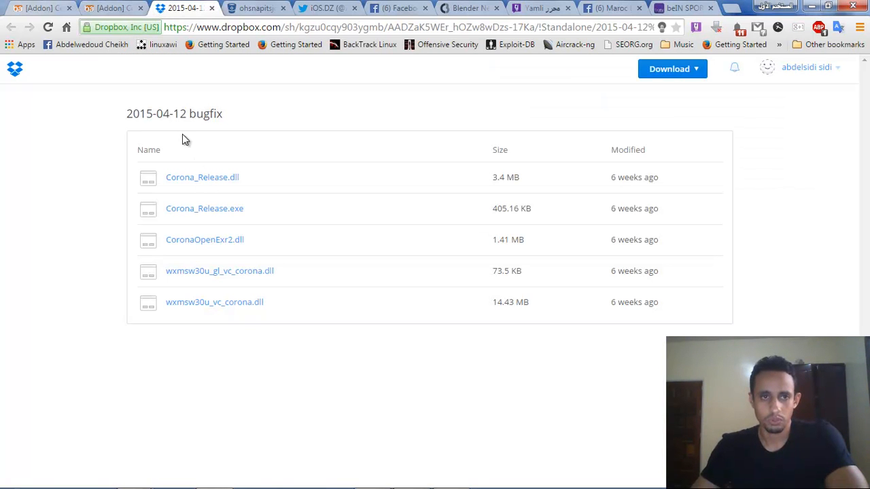
mouse_move(671, 68)
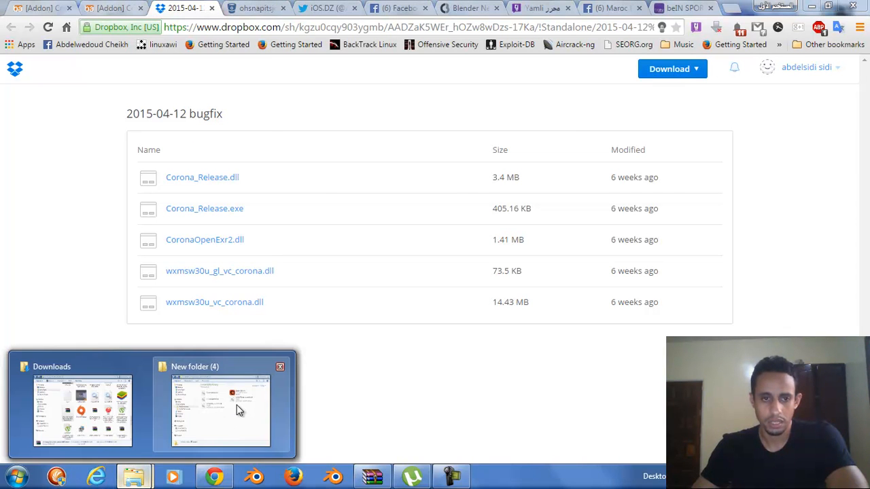
click(219, 410)
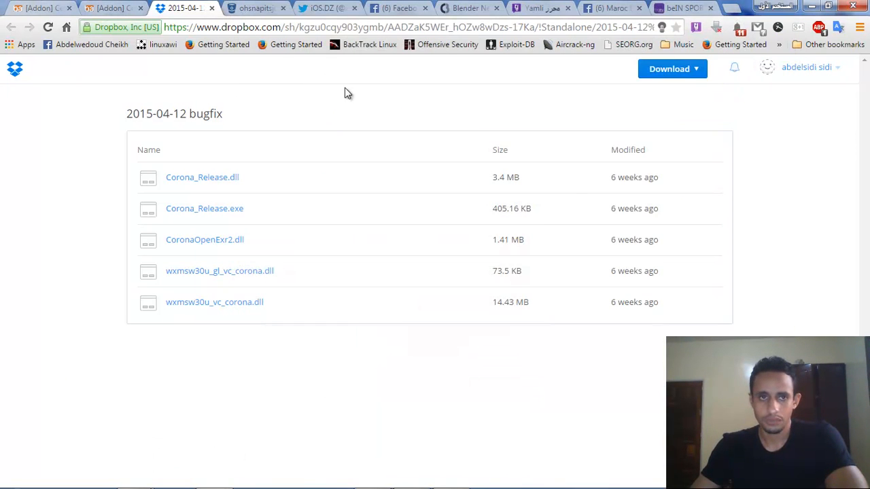
From the forum thread, reach the render_corona Bitbucket repository's Downloads list.
click(109, 8)
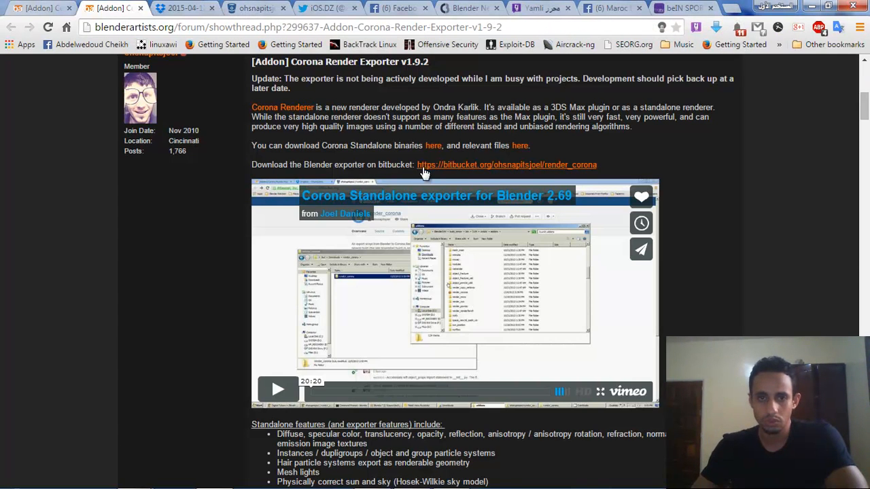
mouse_move(446, 168)
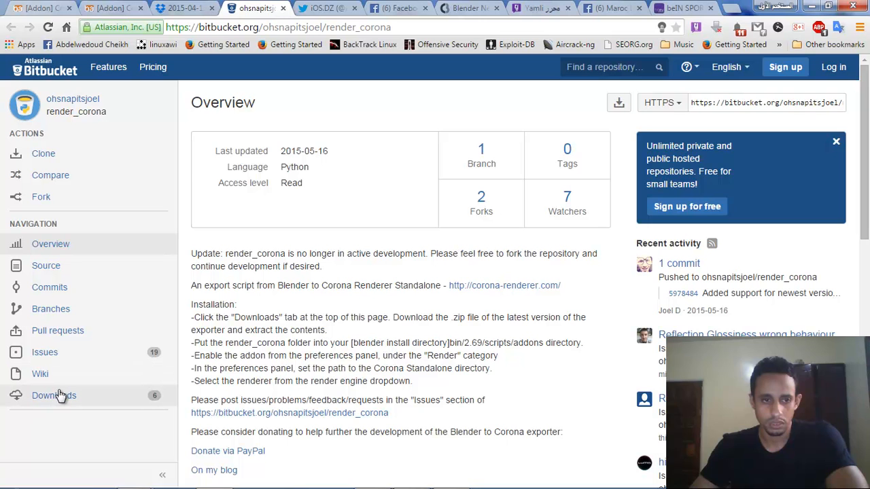
click(54, 395)
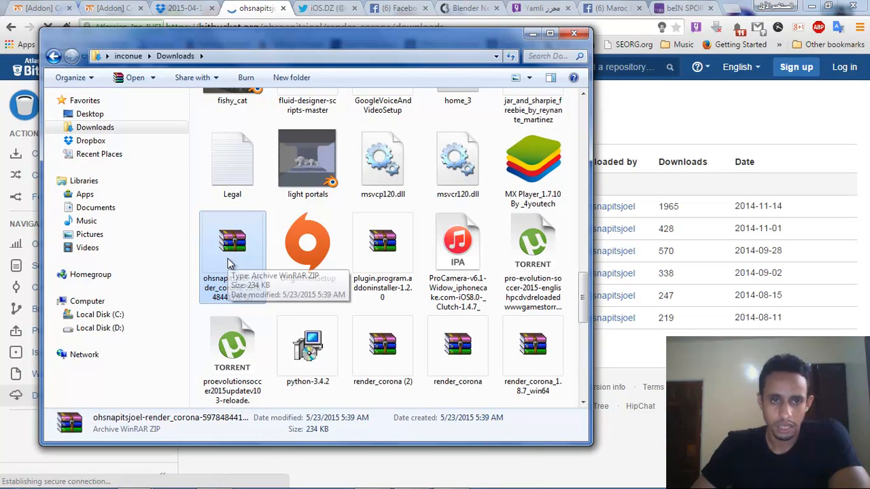
mouse_move(510, 131)
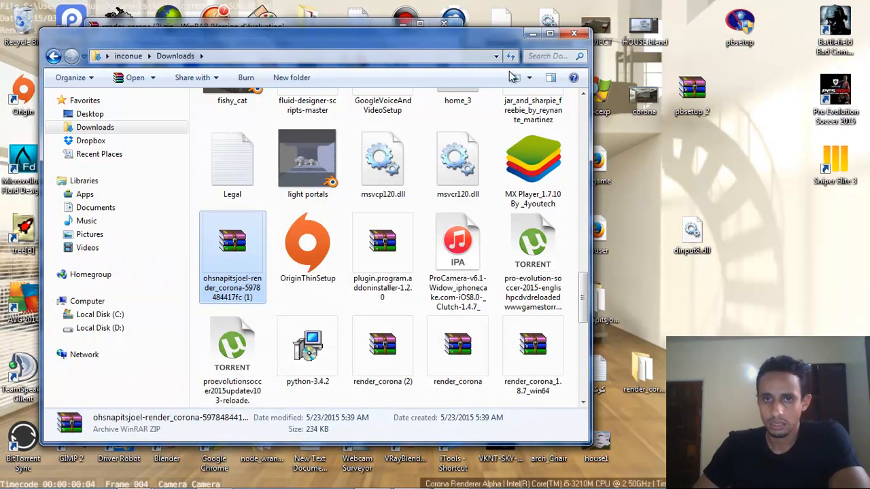
Open the downloaded ohsnapitsjoel-render_corona zip archive in WinRAR.
double_click(231, 242)
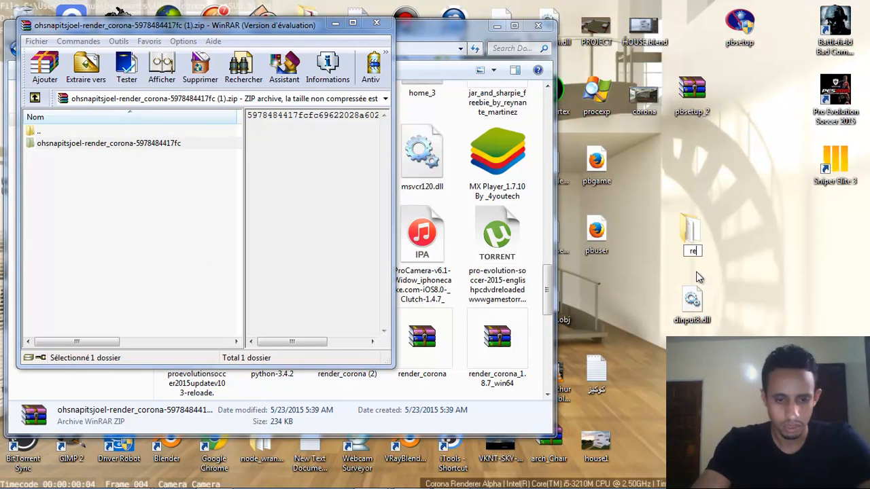
Extract the exporter folder to the desktop and rename it render_corona.
text(render_cor...)
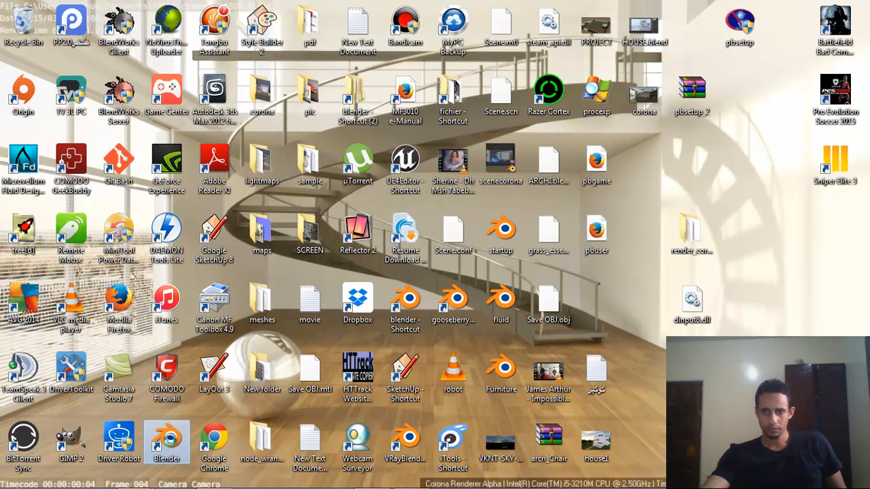
From the Blender shortcut's file location, copy render_corona into 2.74 > scripts > addons.
right_click(166, 441)
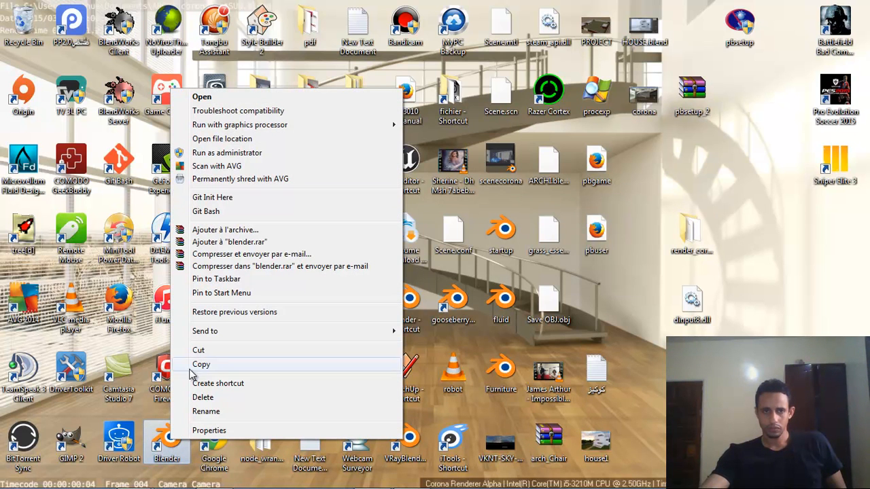
mouse_move(221, 139)
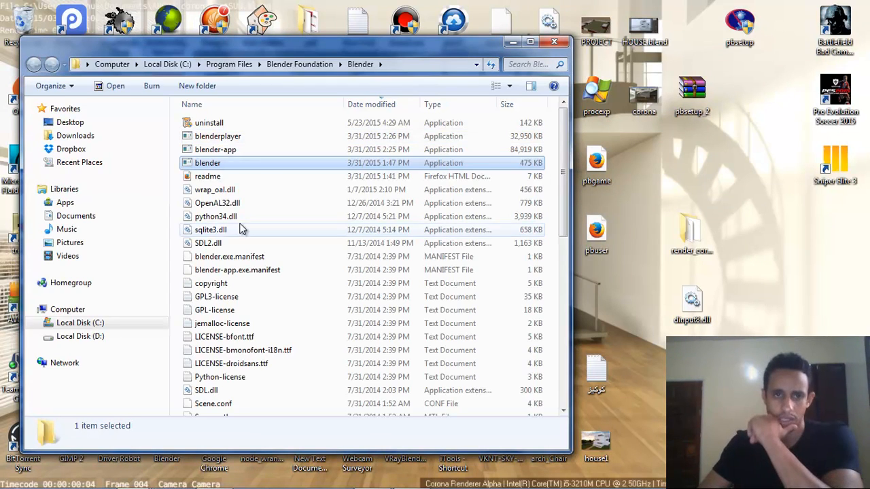
scroll(down, 3)
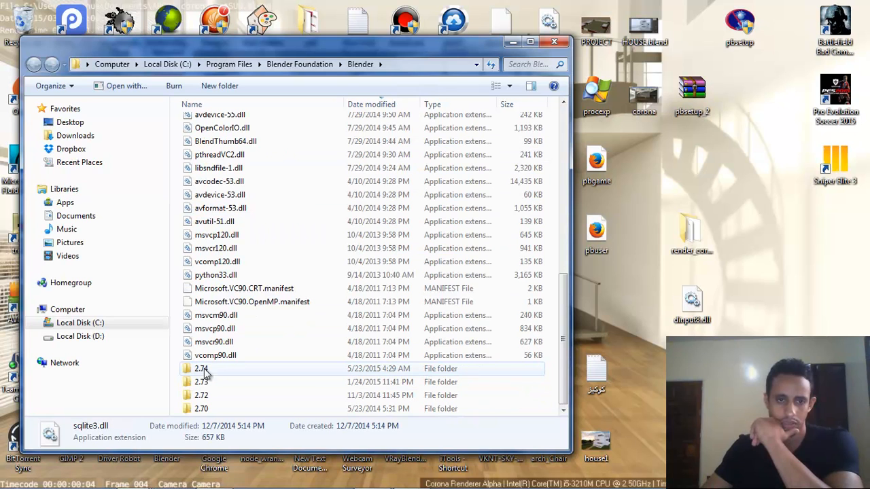
mouse_move(209, 375)
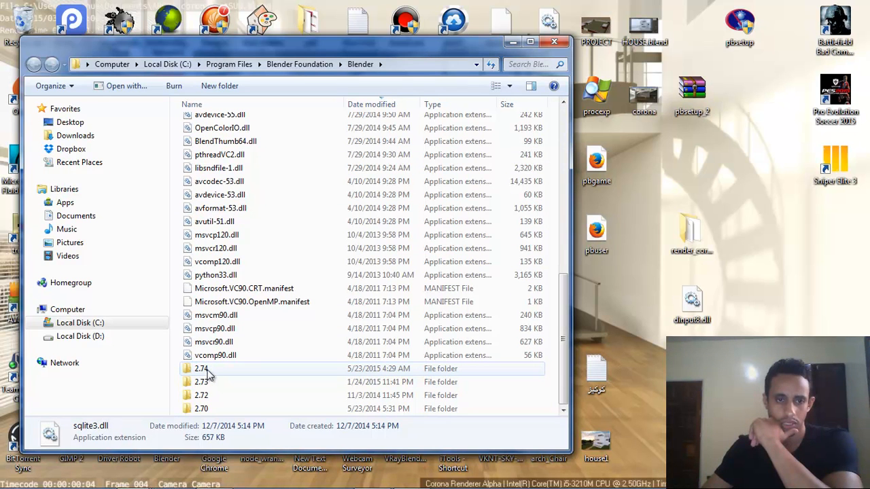
mouse_move(197, 375)
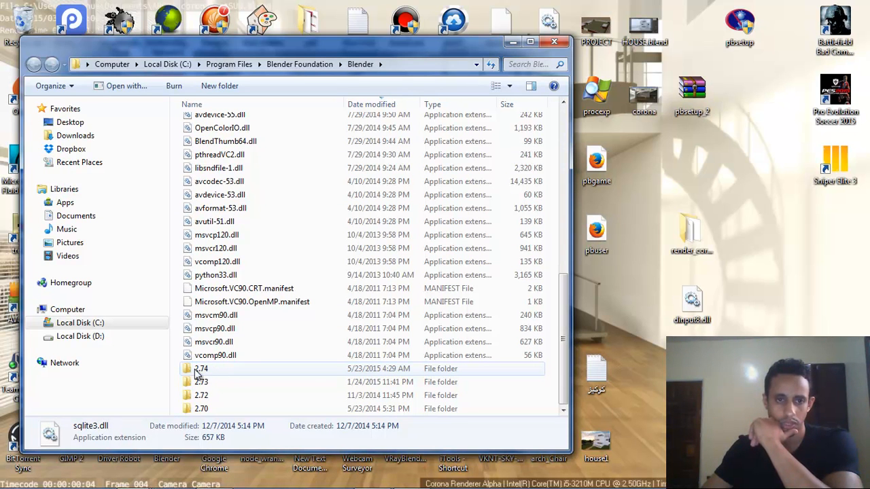
mouse_move(201, 369)
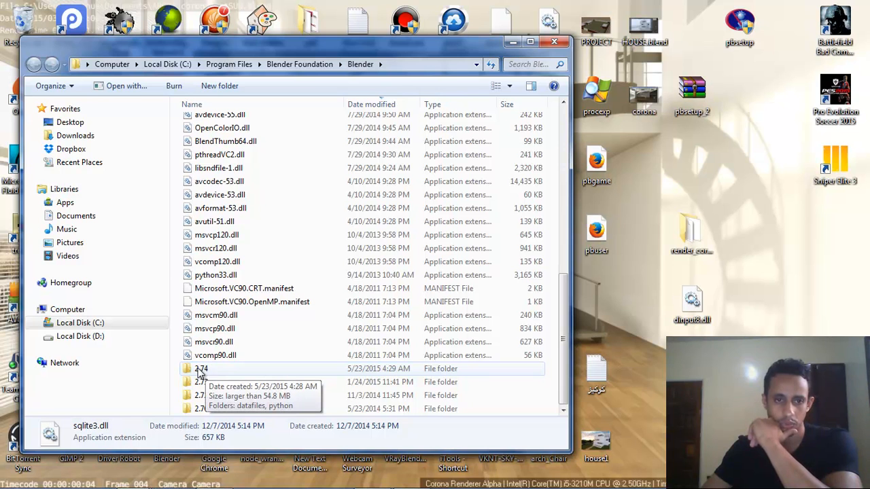
double_click(201, 369)
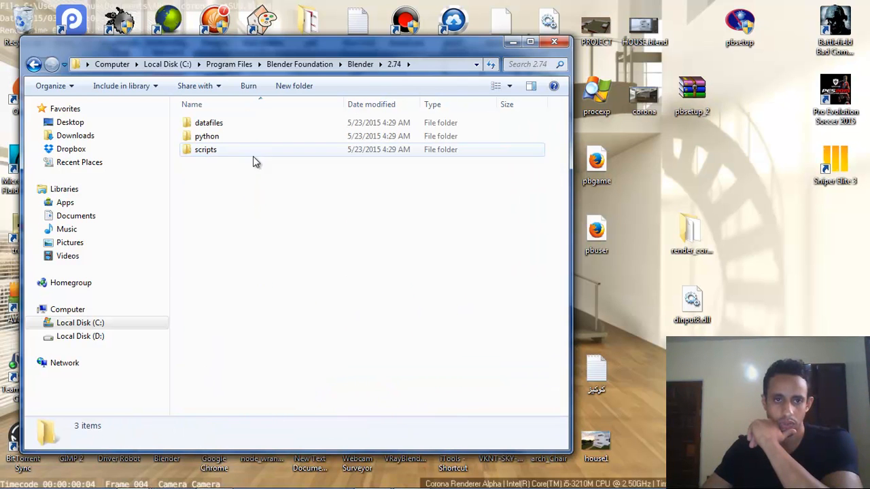
double_click(205, 148)
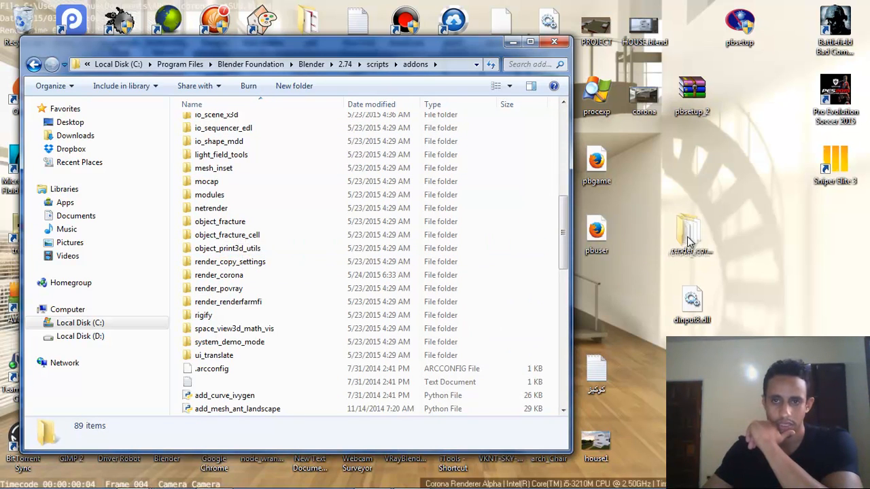
click(530, 41)
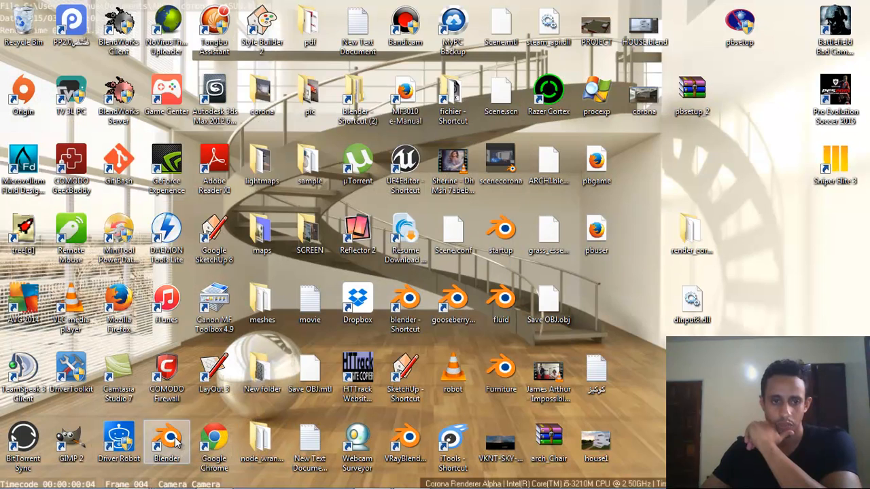
Launch Blender and enable the Render: Corona Render add-on with its Corona path set in User Preferences.
double_click(166, 442)
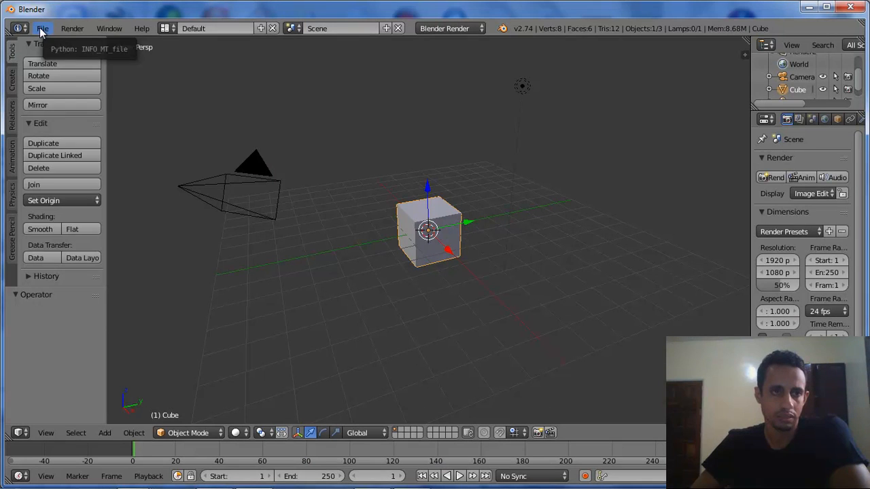
click(42, 27)
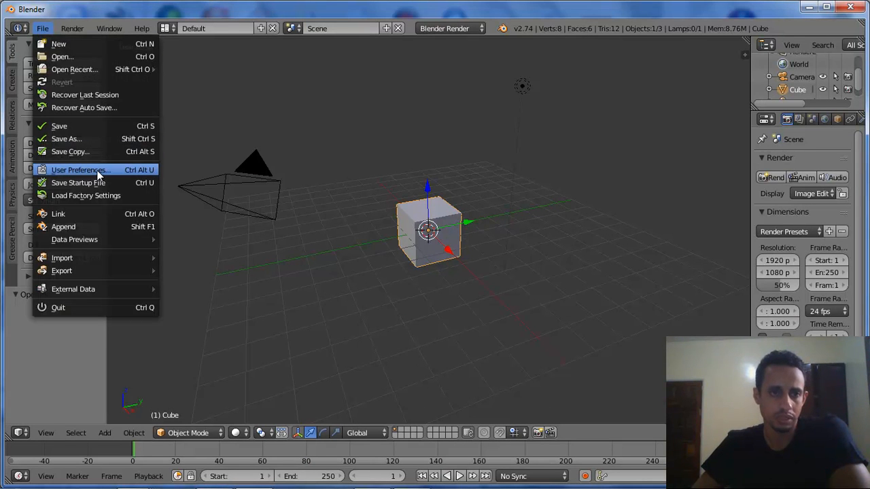
click(79, 170)
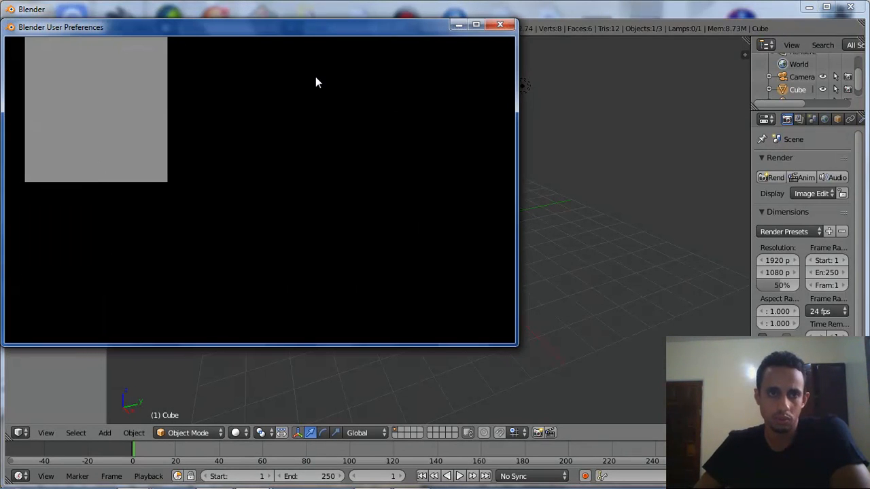
mouse_move(296, 38)
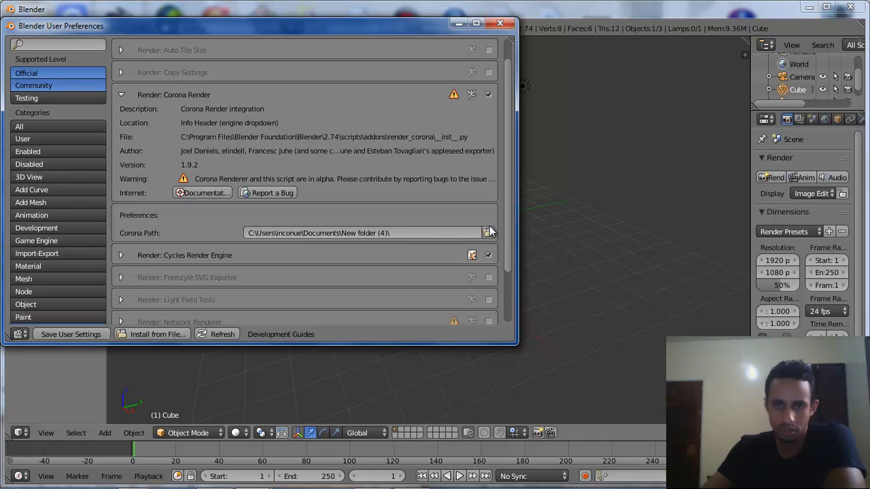
click(489, 232)
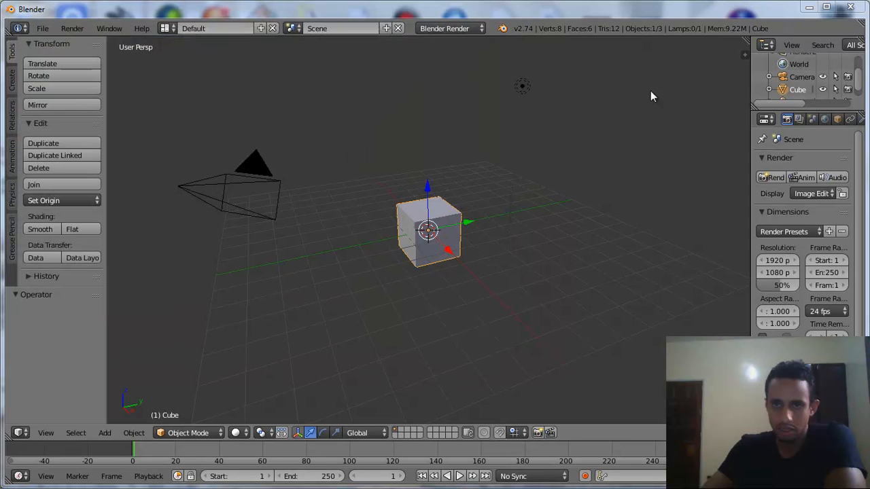
Set the render engine to Corona and apply the HDTV 720p resolution preset.
click(448, 27)
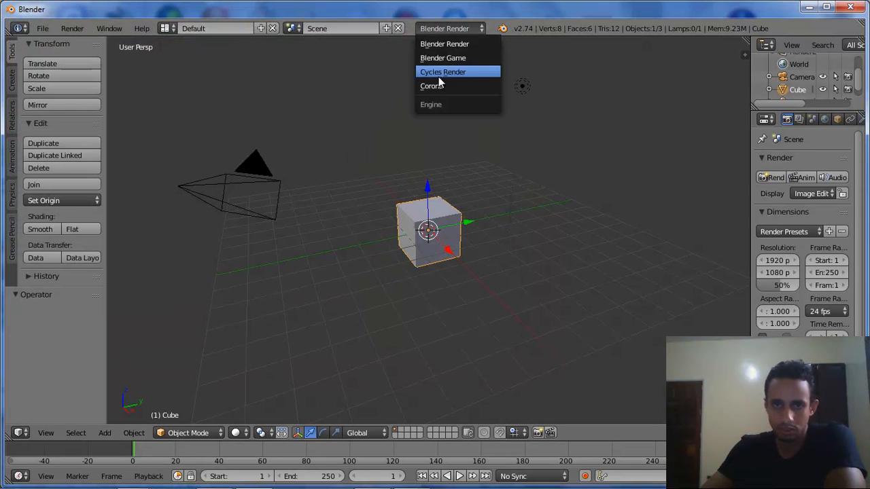
click(432, 85)
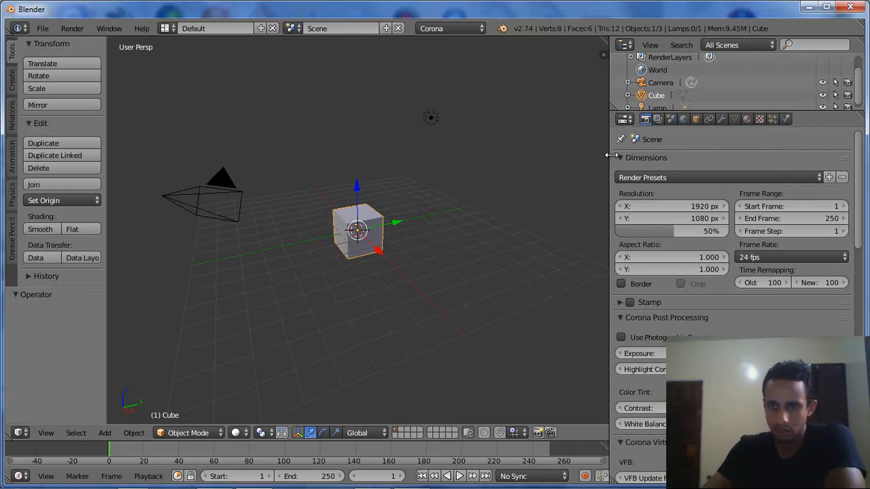
click(717, 177)
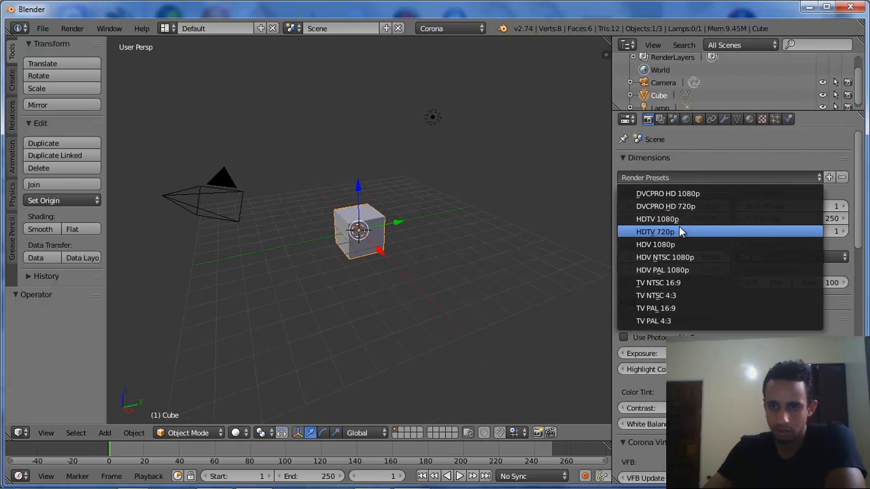
click(655, 231)
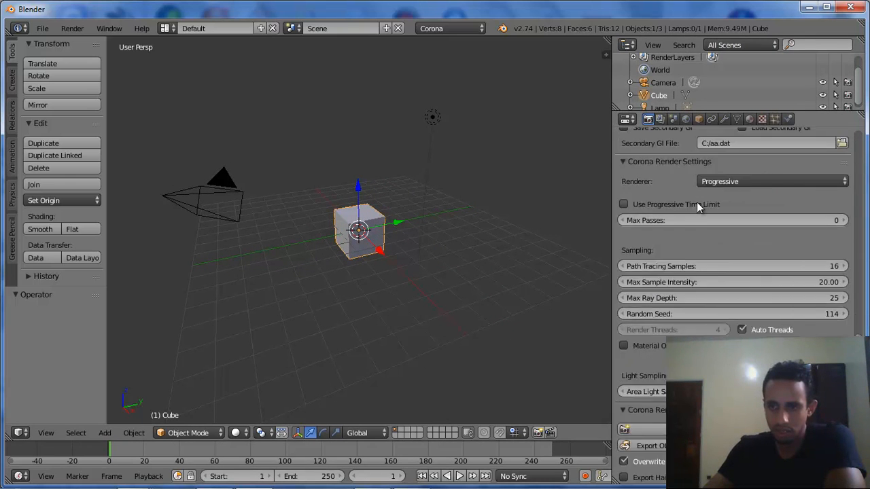
scroll(down, 3)
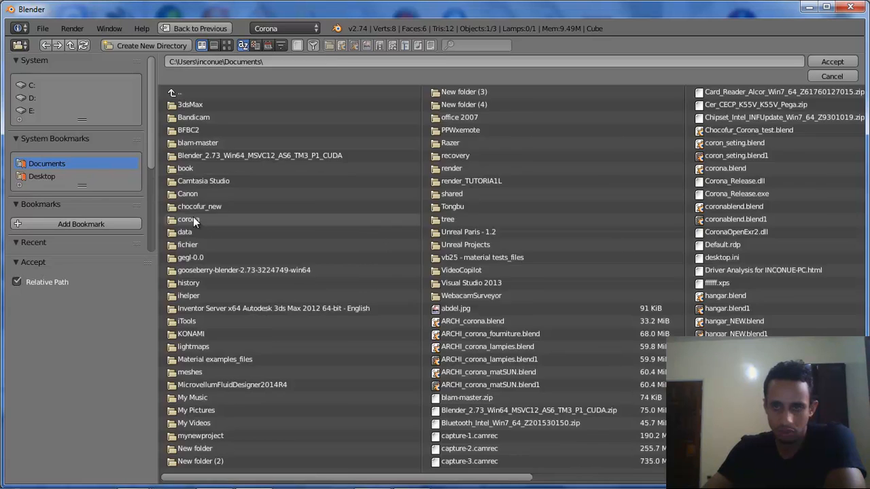
click(832, 76)
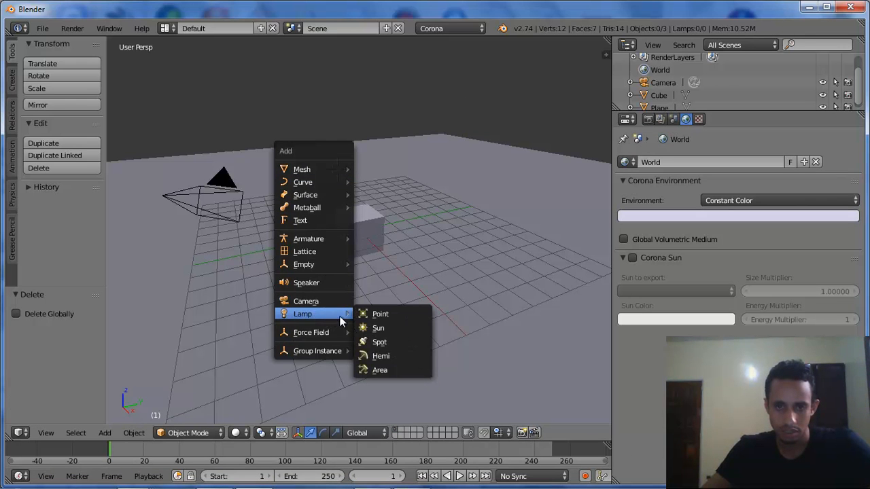
Add a Sun lamp and show the World's Corona Sun settings with Sun as the export sun.
click(377, 327)
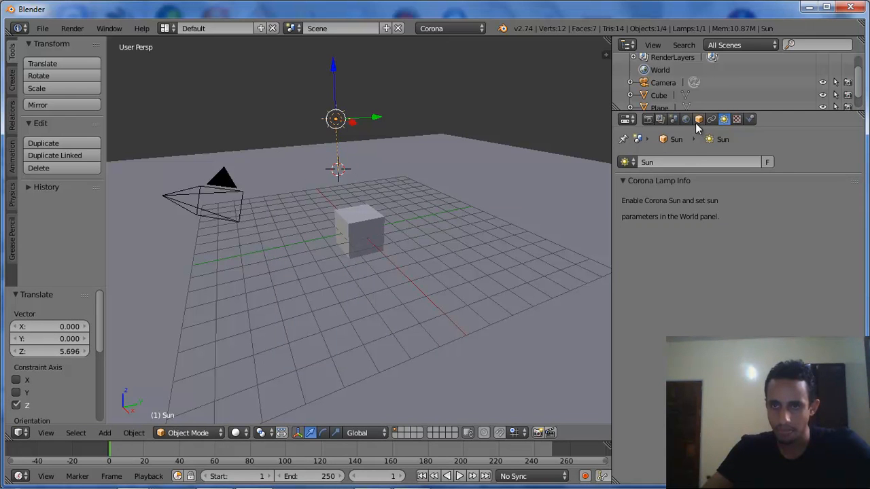
click(685, 120)
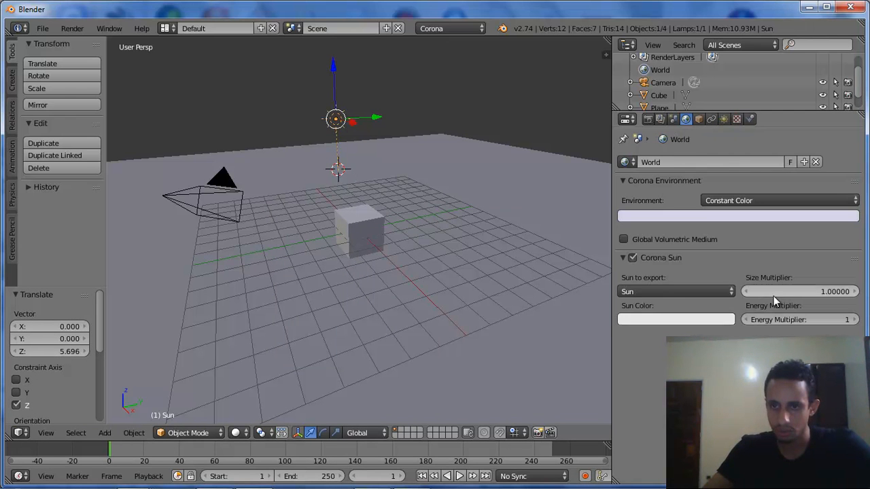
Set the Corona Sun's size multiplier to 4 and edit its energy multiplier.
click(801, 291)
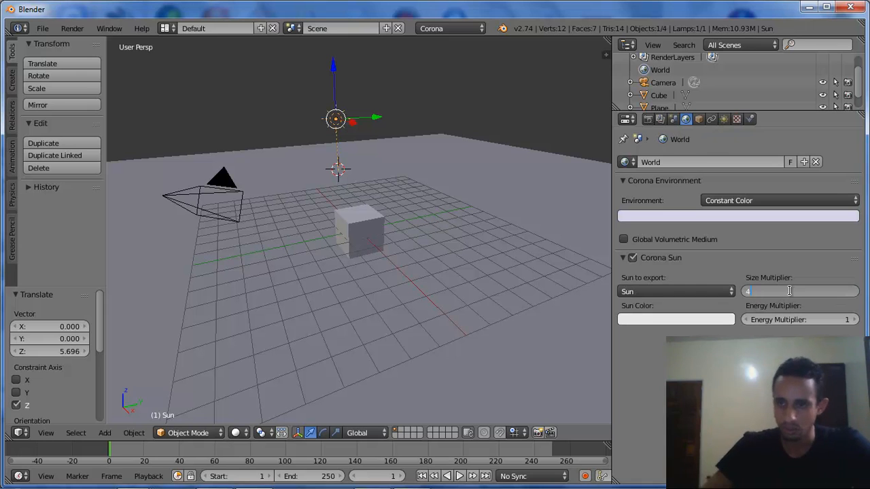
click(799, 319)
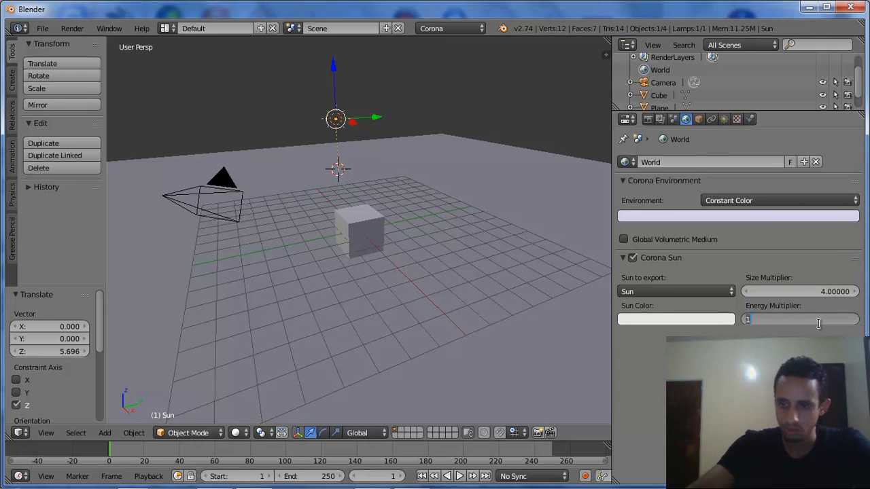
click(674, 319)
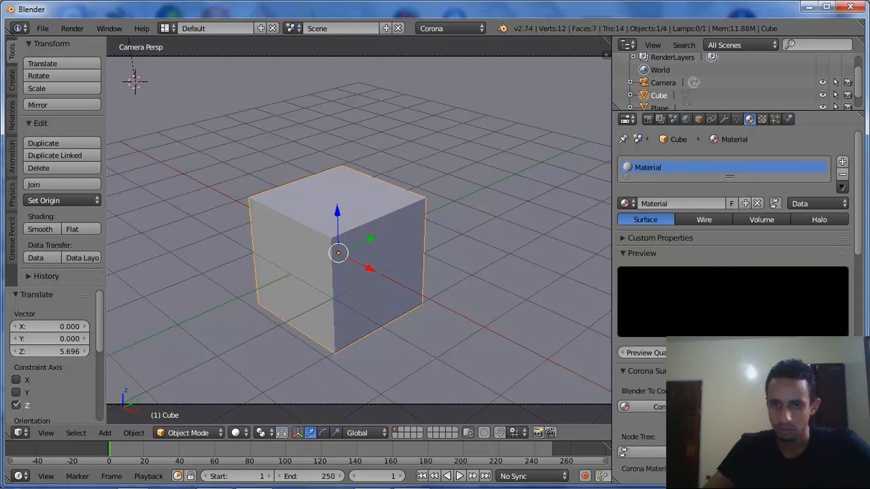
Scroll the Properties editor from the cube's material to the Corona sampling settings.
scroll(down, 3)
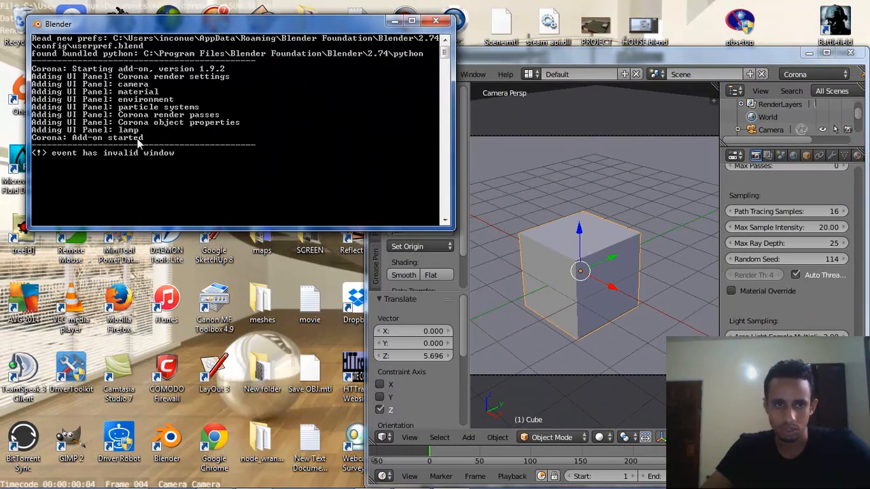
mouse_move(486, 166)
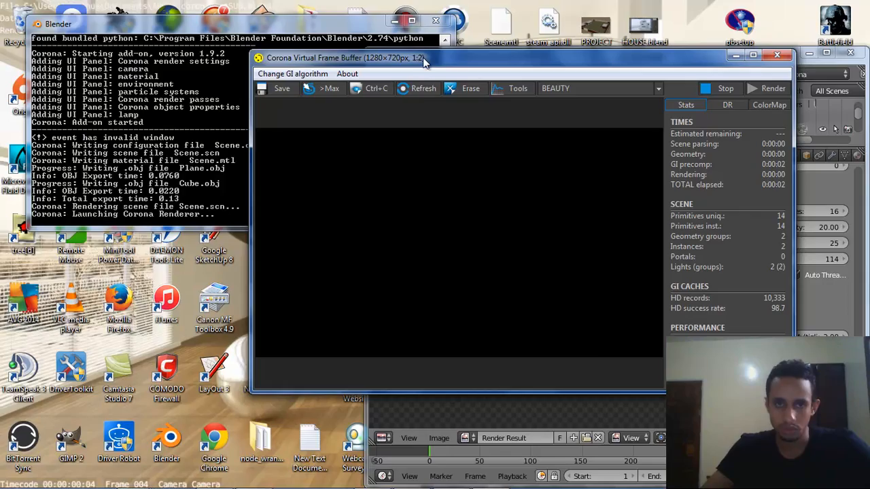
Maximize the VFB and set ColorMap exposure to -0.886 and white balance to 5314 K.
click(761, 55)
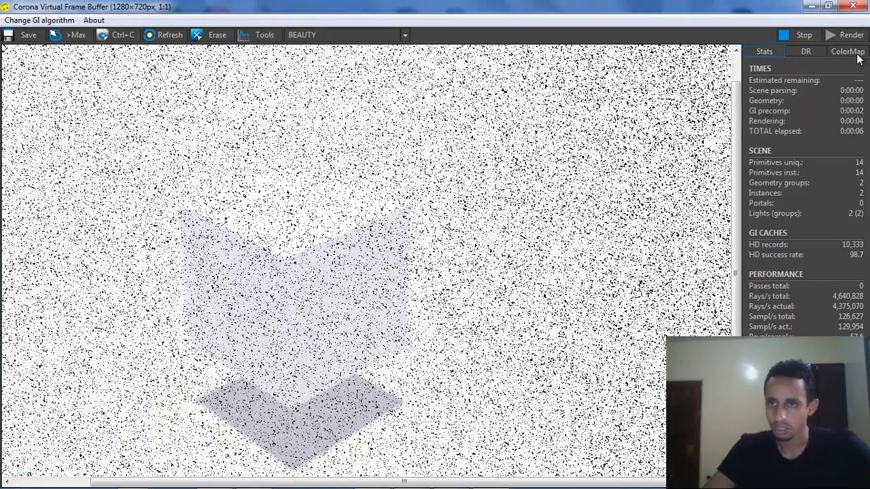
click(848, 52)
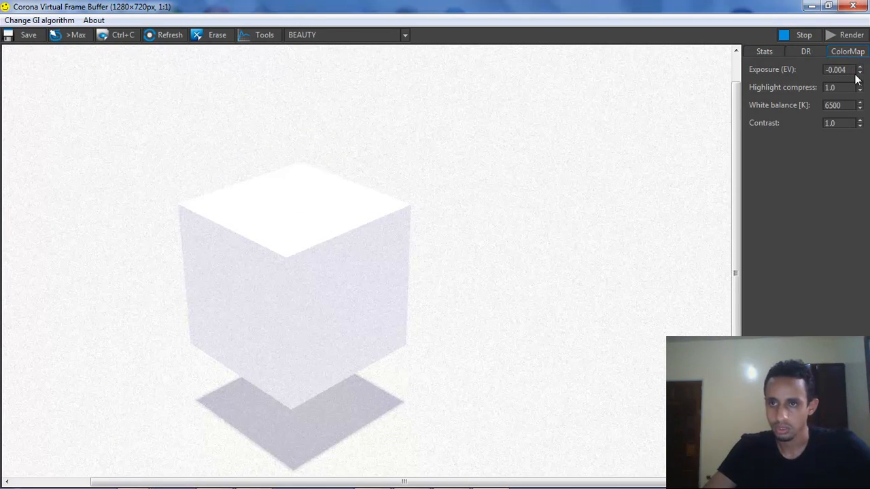
click(859, 72)
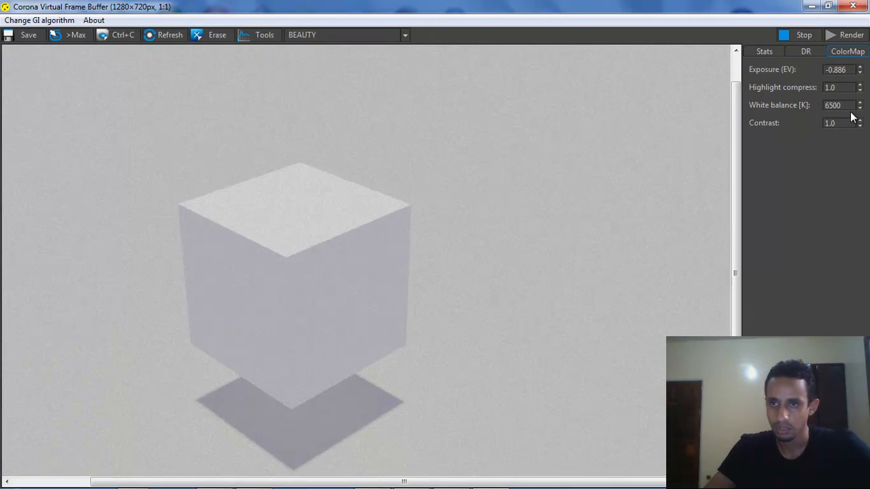
drag(859, 102, 858, 106)
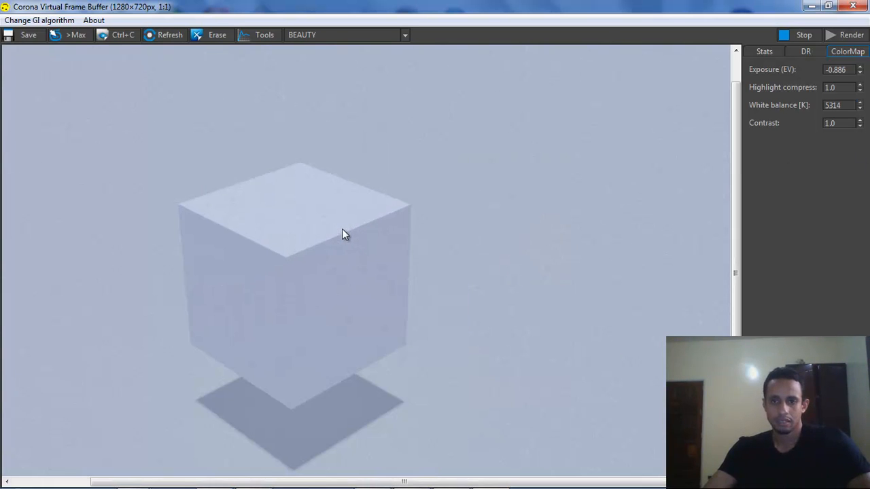
mouse_move(781, 57)
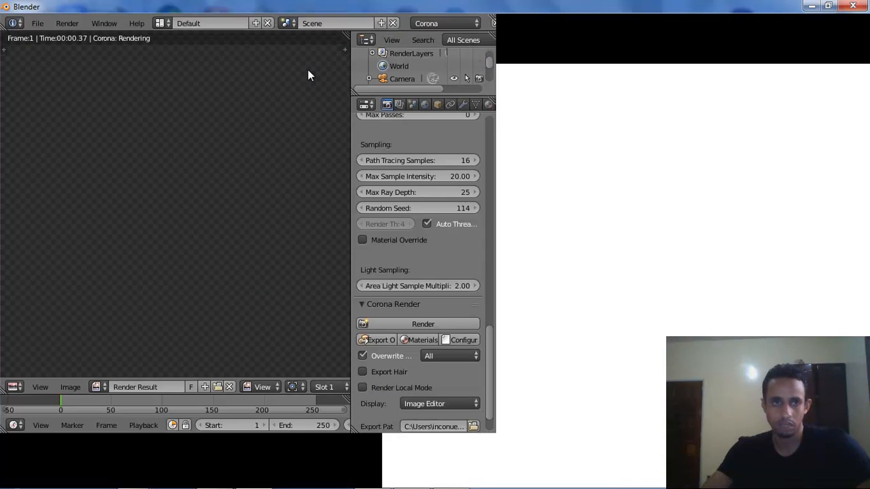
Load the recent ARCHI_corona_lampies.blend project, then bring up a Windows Explorer window.
click(38, 23)
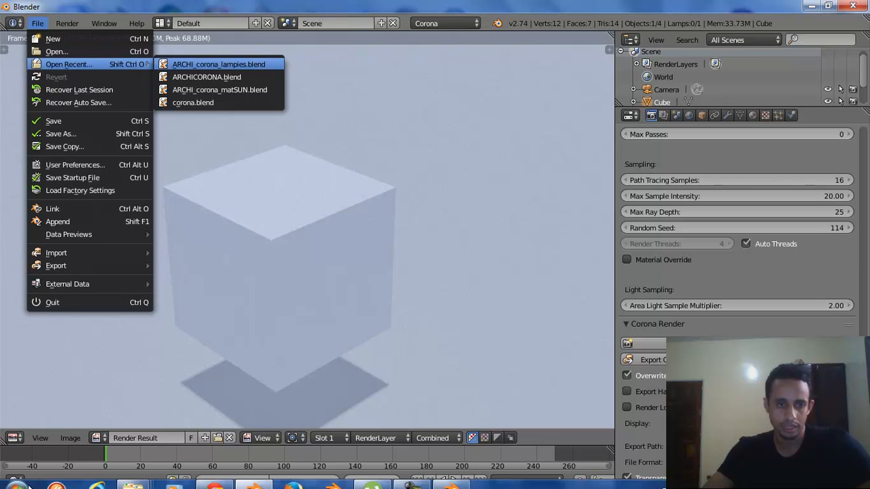
click(217, 64)
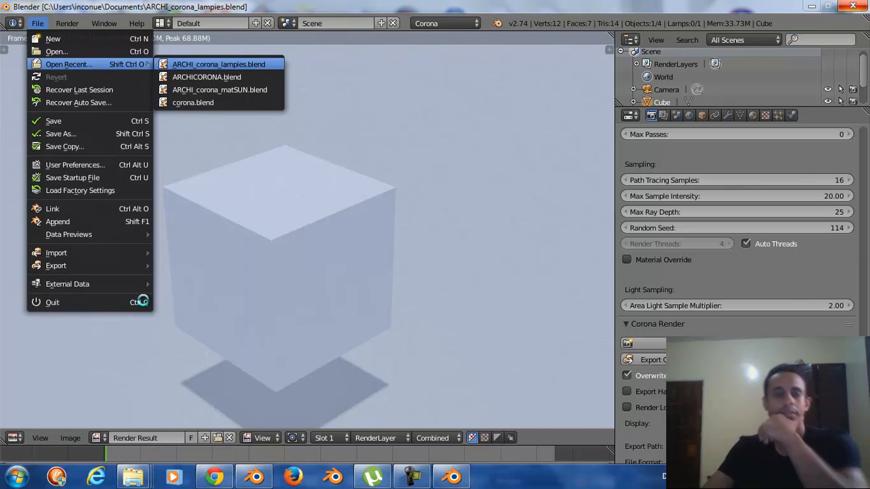
click(57, 51)
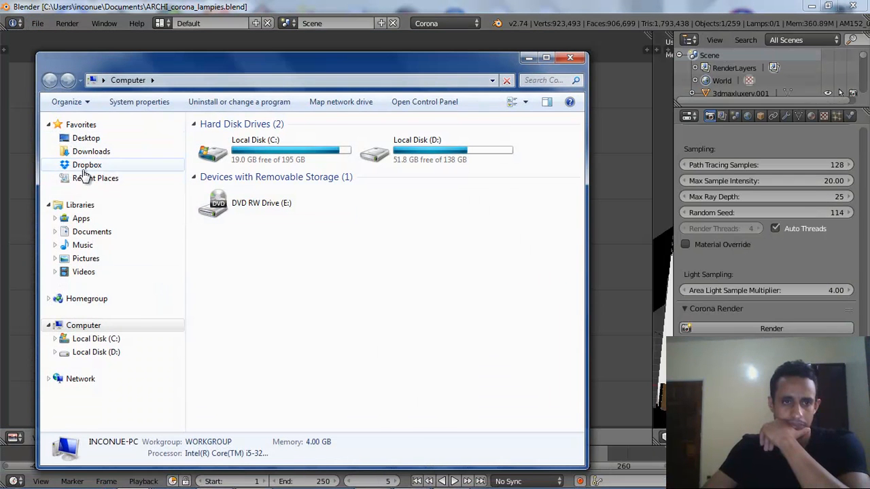
Browse into Dropbox's Screenshots folder to show the saved scene screenshots.
click(87, 165)
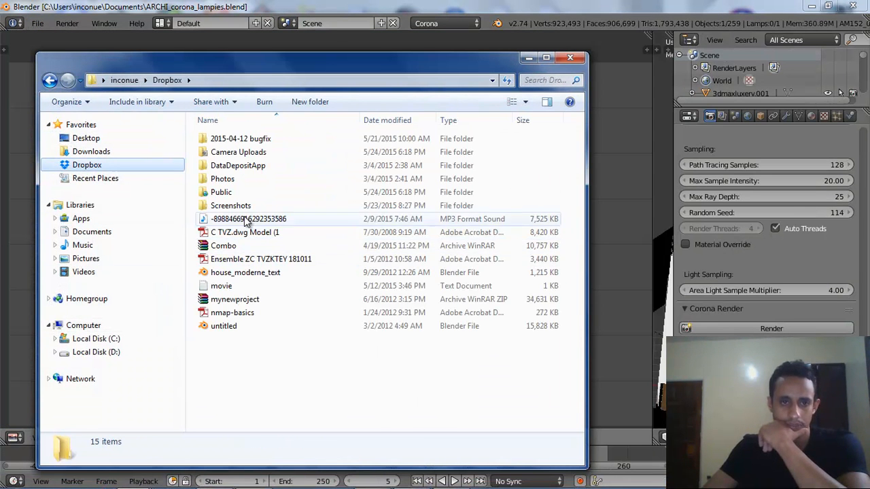
click(231, 206)
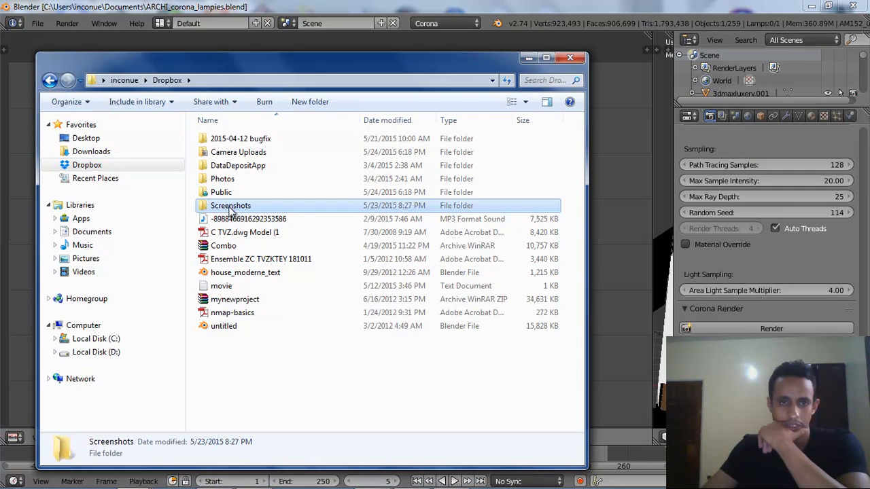
double_click(231, 206)
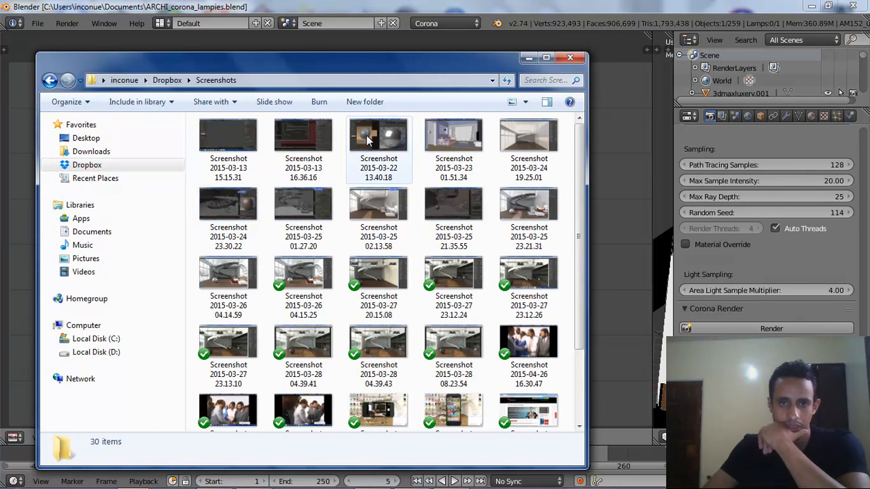
click(378, 136)
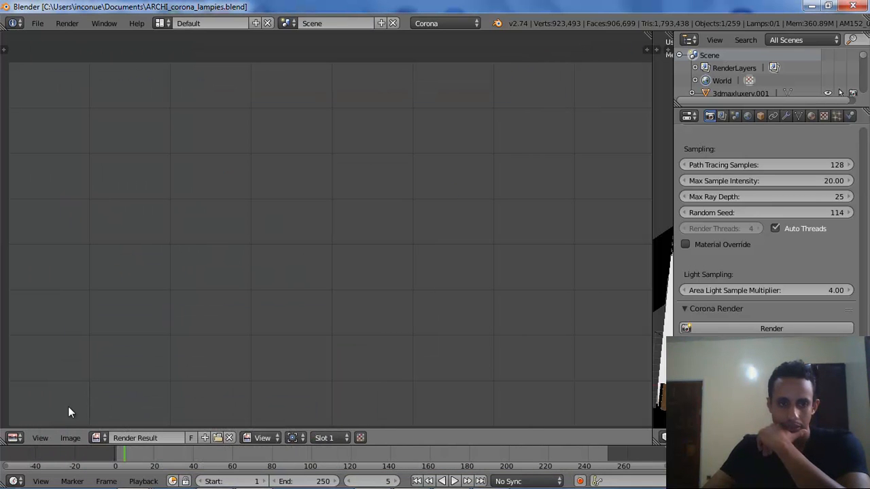
Switch the empty render area to a 3D View showing the lampies loft with its spiral staircase.
click(13, 437)
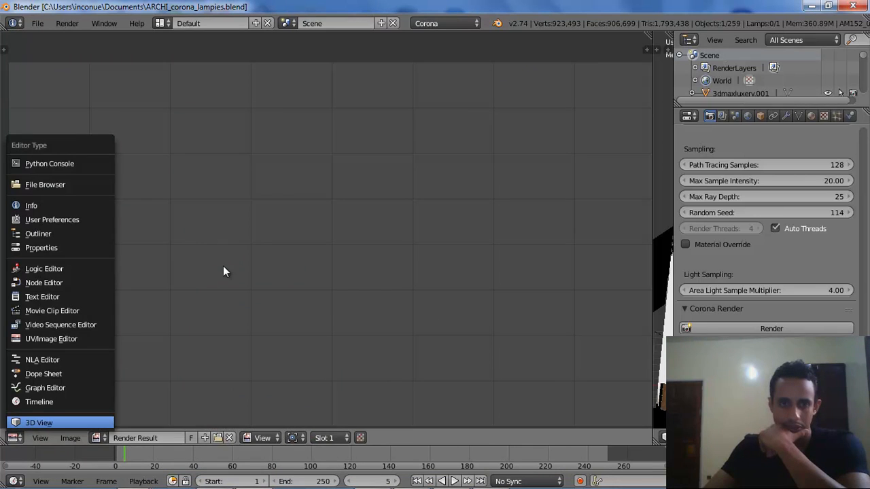
click(38, 421)
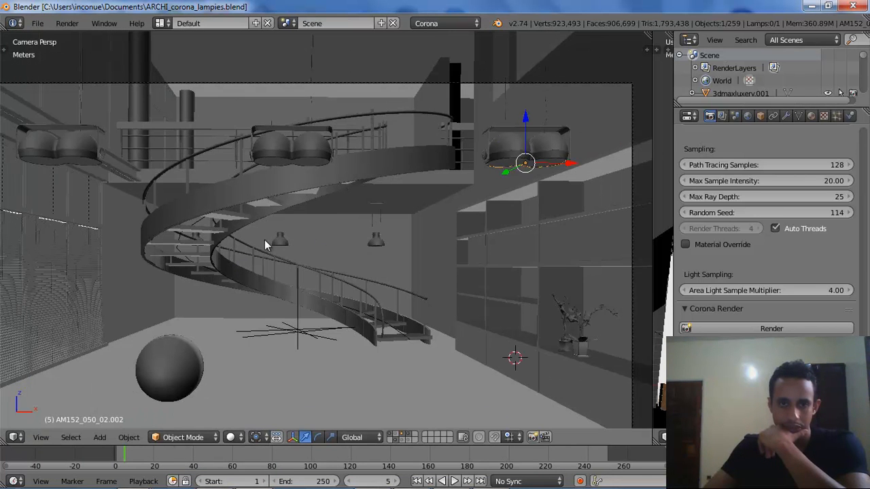
mouse_move(293, 231)
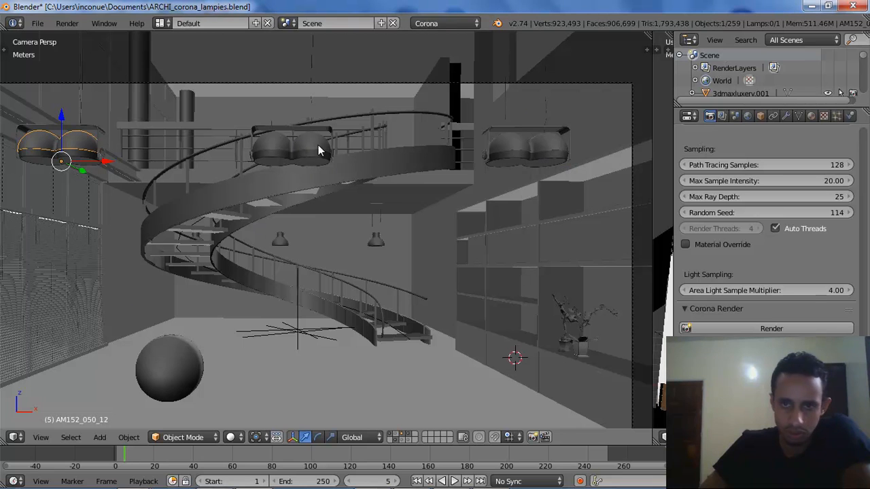
mouse_move(381, 245)
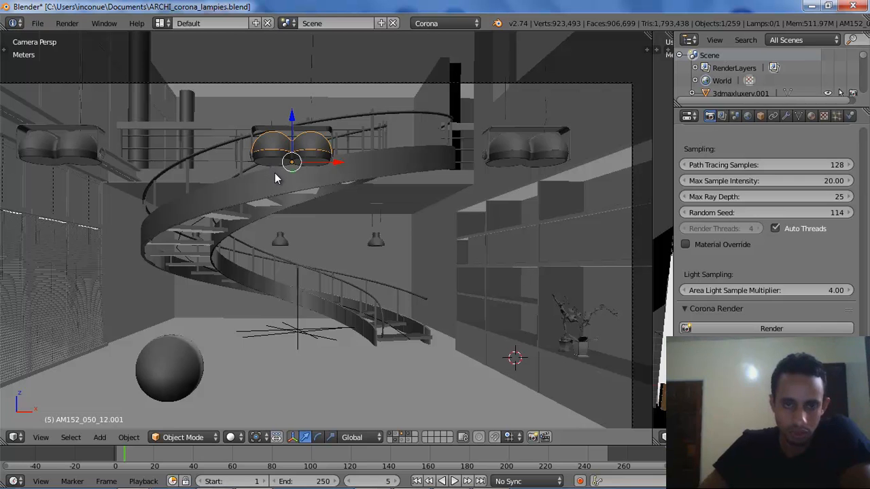
mouse_move(511, 146)
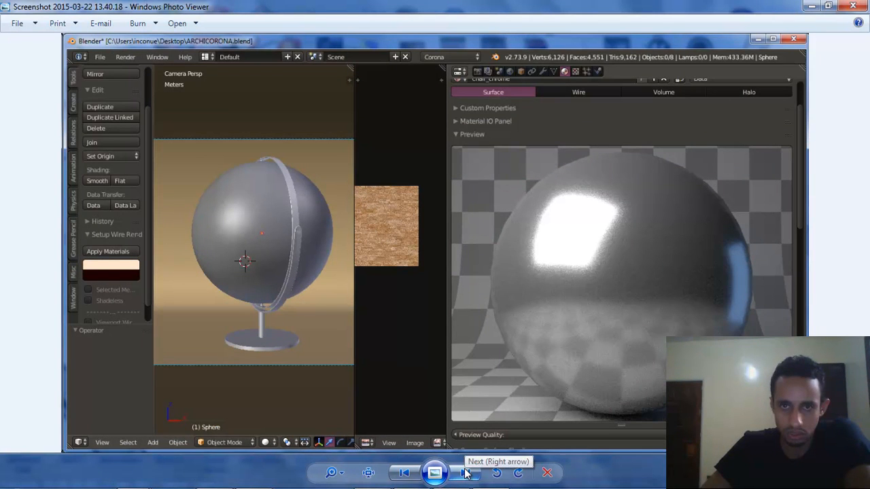
Page through five Corona scene screenshots, ending on the spiral-staircase loft render with pendant lamps.
click(465, 473)
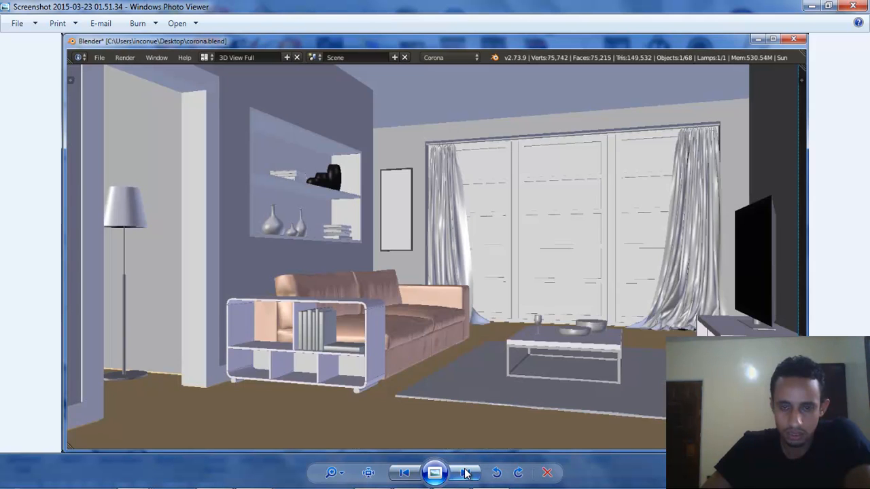
click(464, 473)
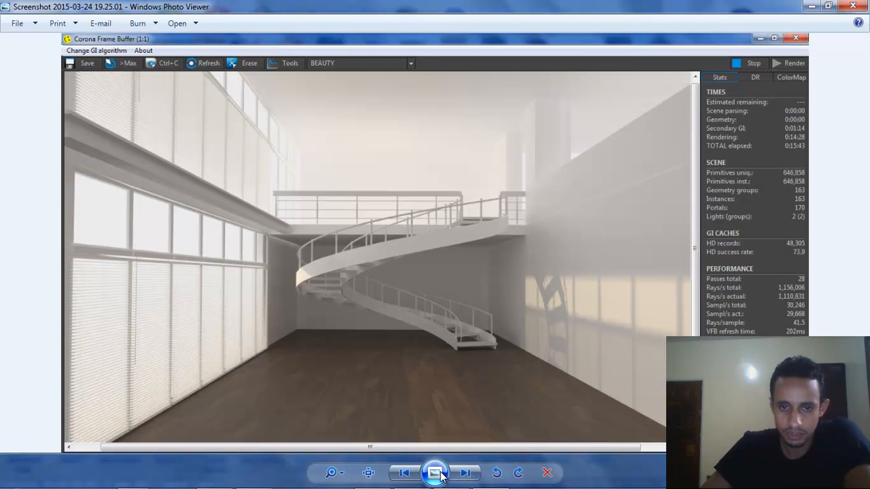
click(465, 473)
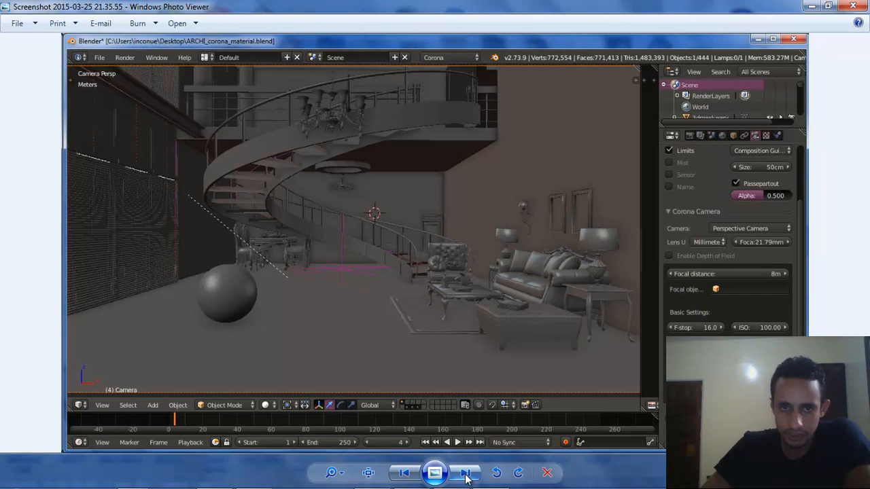
click(465, 473)
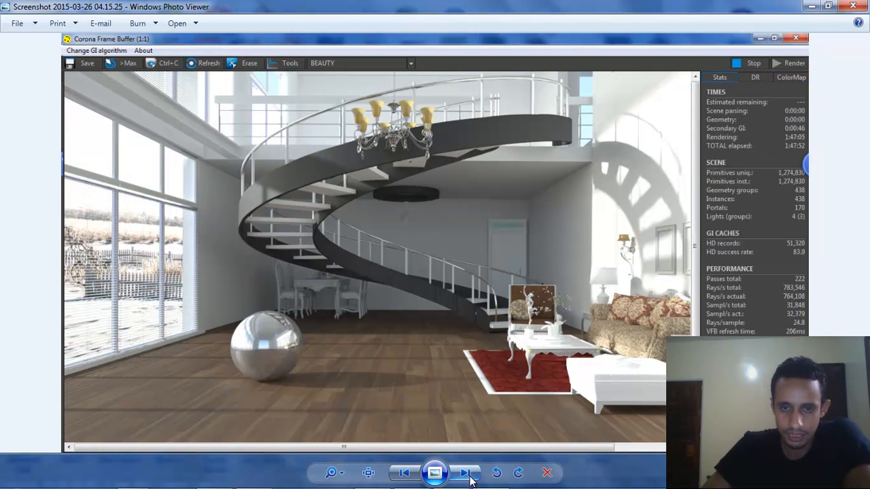
click(464, 473)
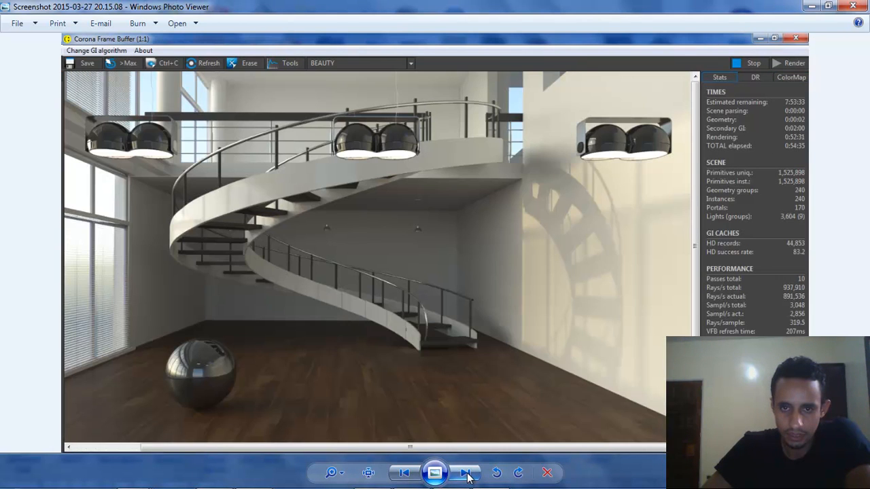